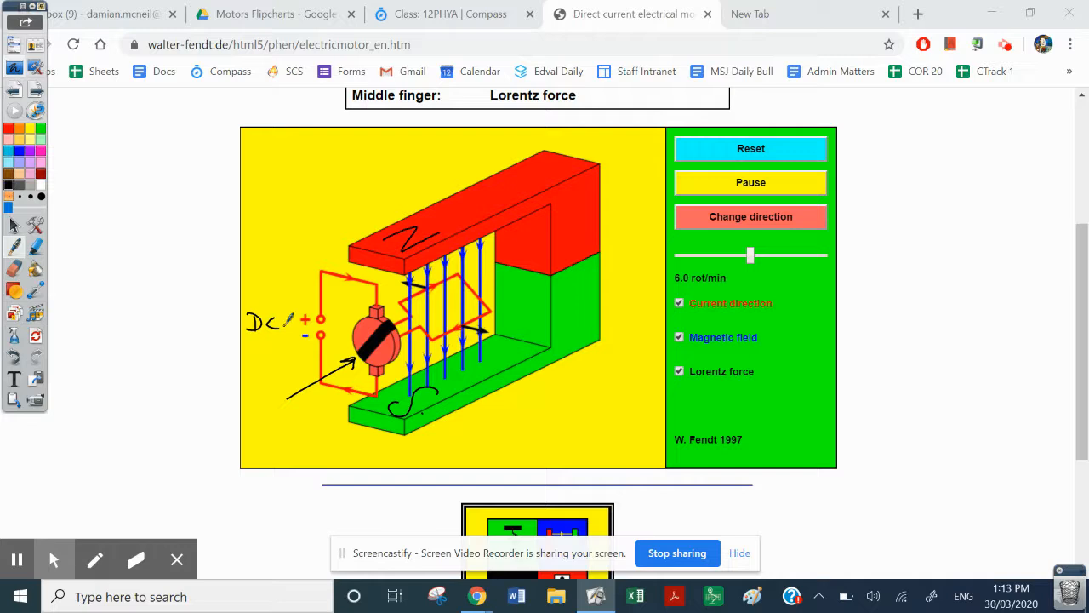
# - Hide the blue magnetic field lines, leaving the coil, current and force arrows
pyautogui.click(679, 336)
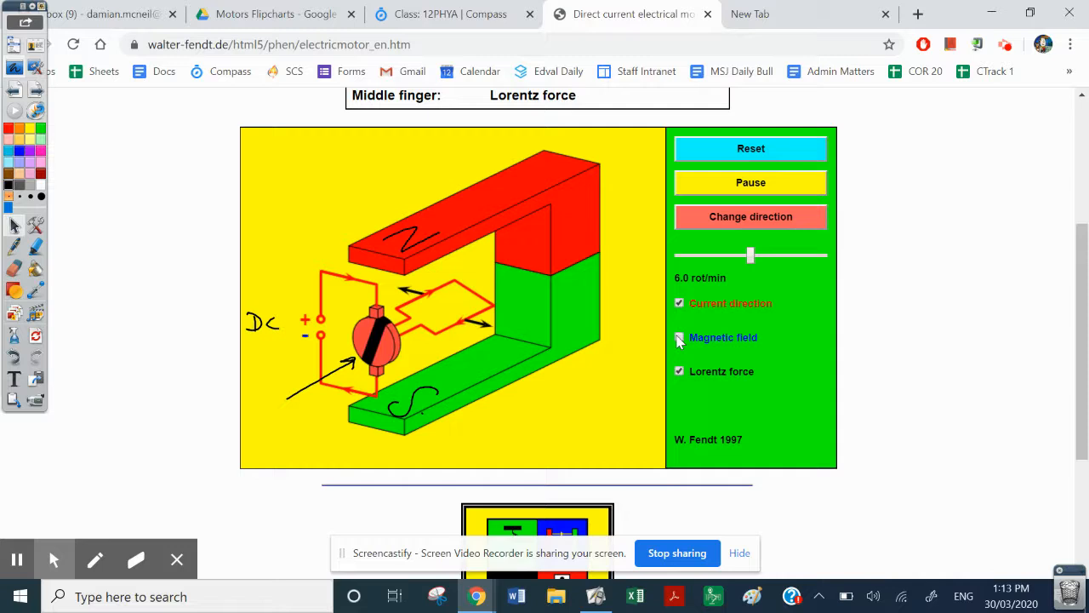
pyautogui.click(679, 336)
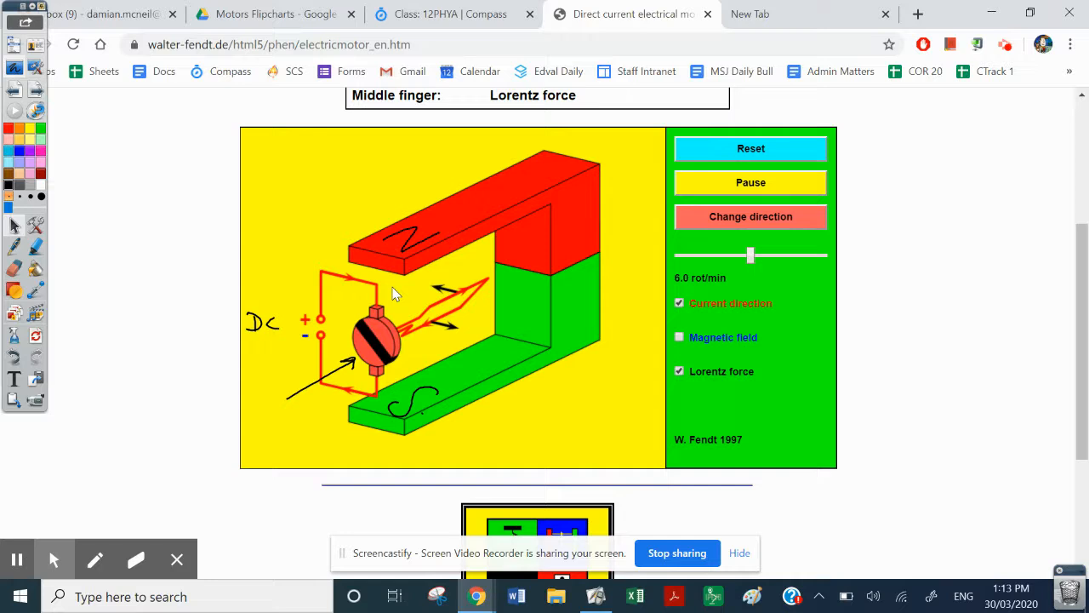
# - Hide the Lorentz force arrows and raise the motor's rotation speed with the slider
pyautogui.click(679, 371)
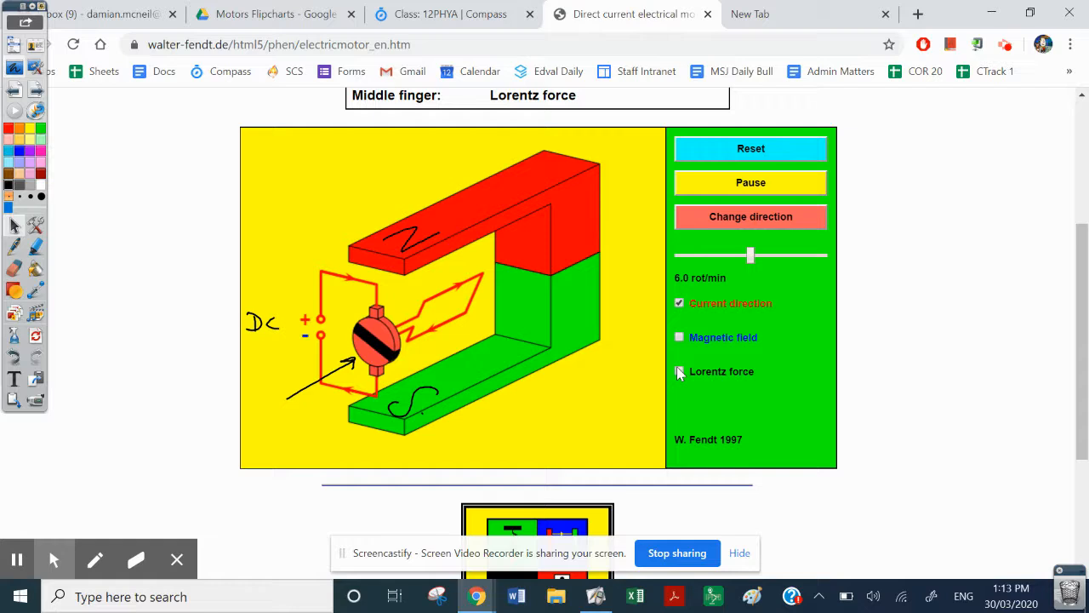
pyautogui.click(679, 371)
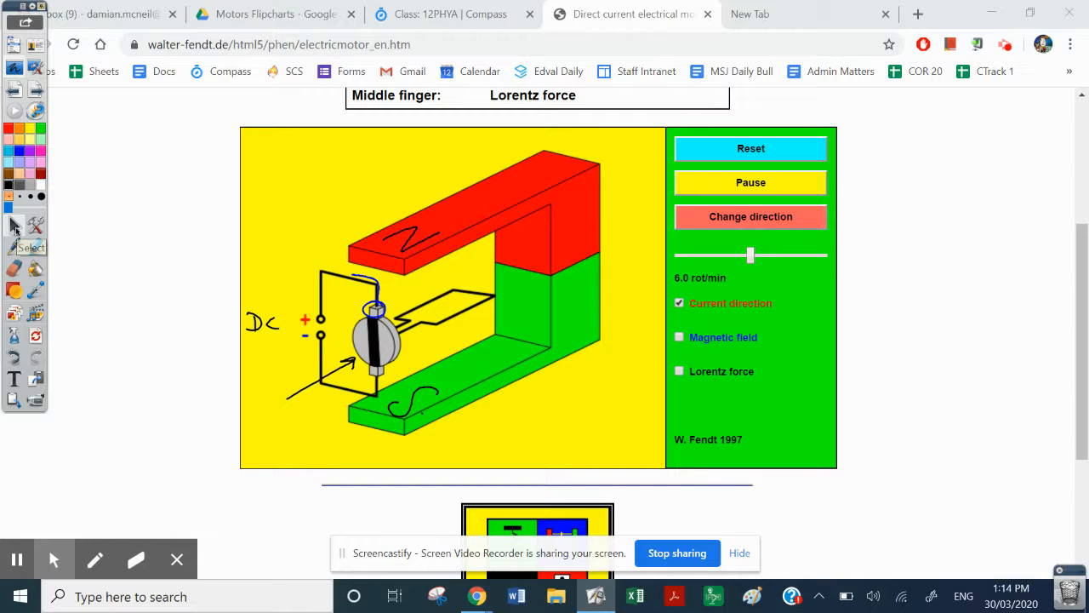
pyautogui.moveTo(750, 255); pyautogui.dragTo(786, 255)
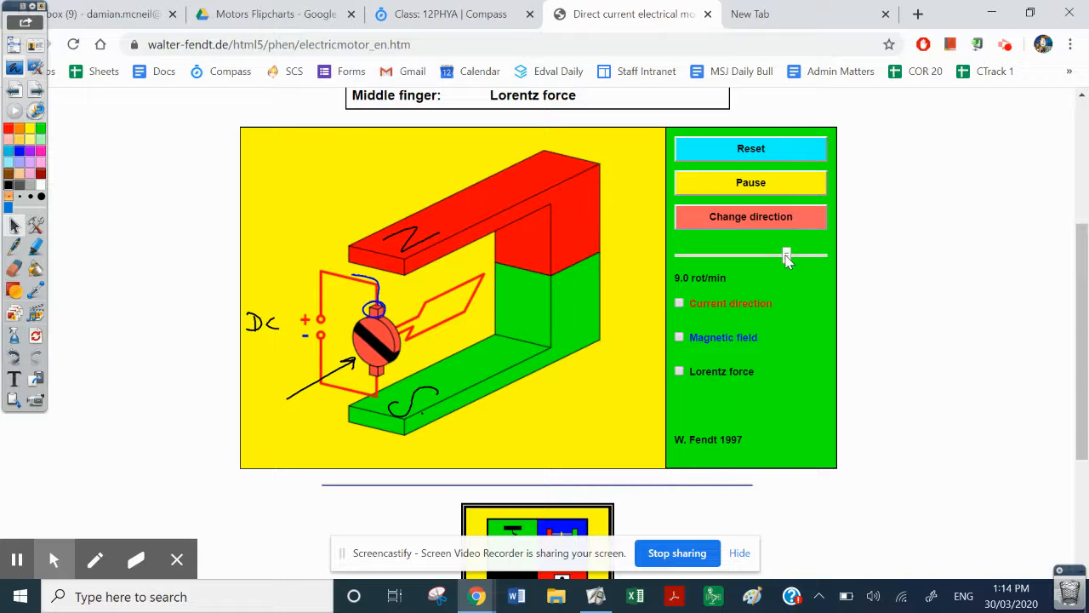